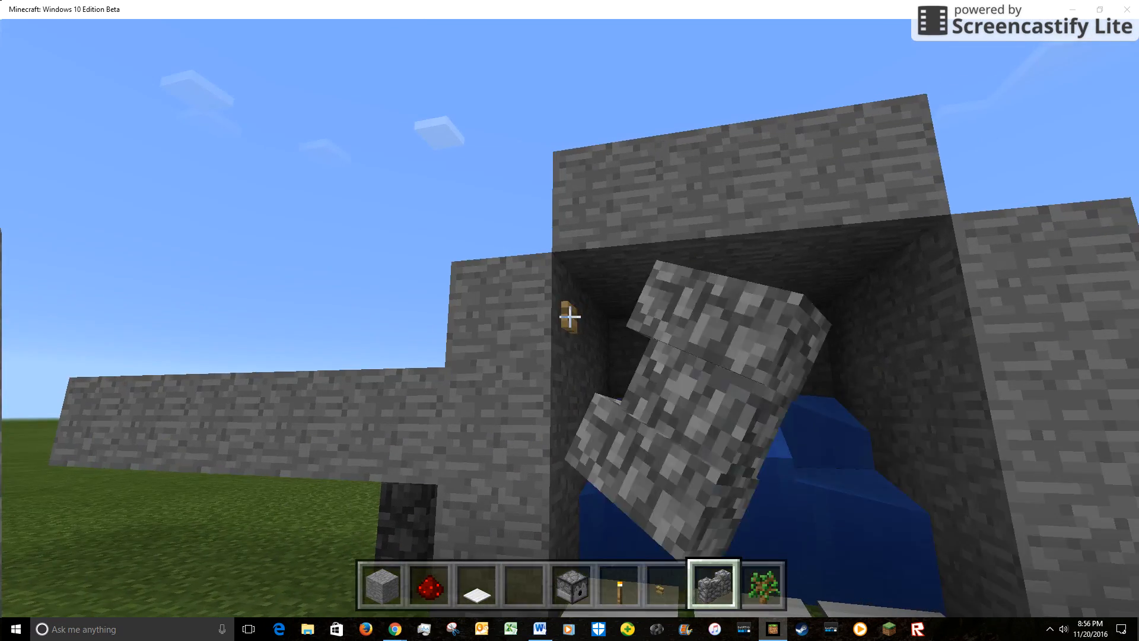
{"action": "mouse_move", "coordinate": [568, 316]}
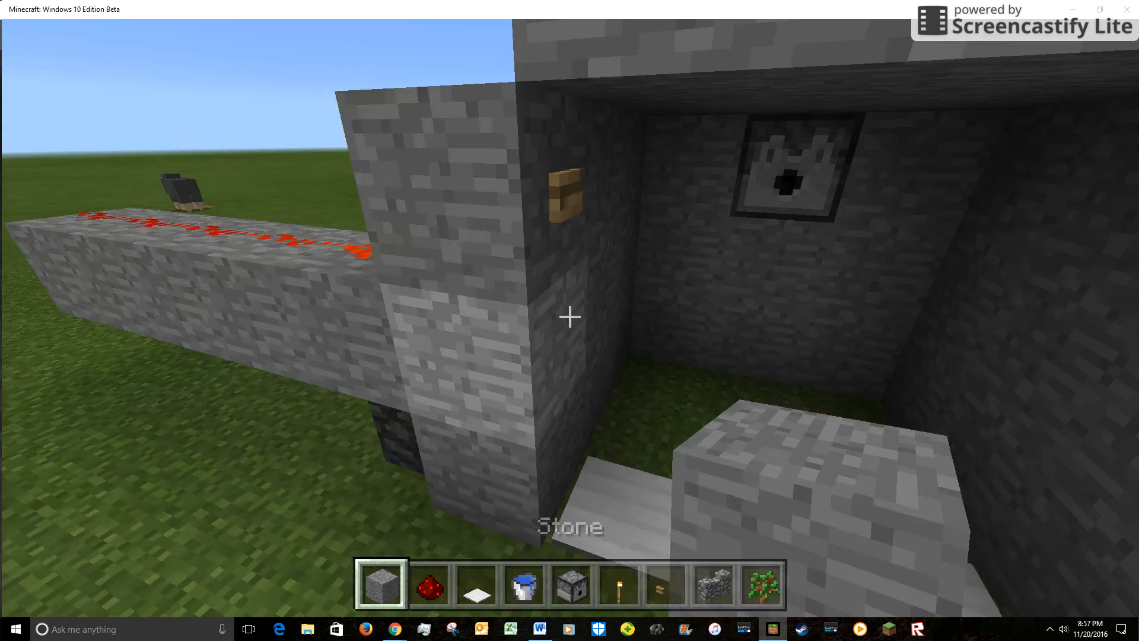
{"action": "mouse_move", "coordinate": [569, 316]}
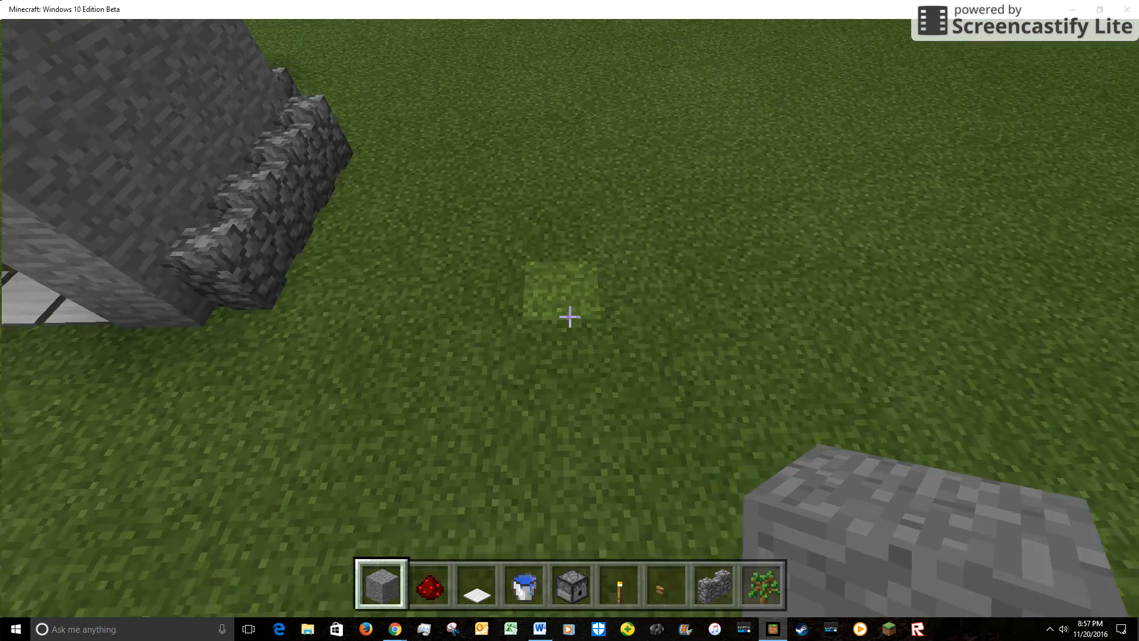
Place a stone block on the grass to start the shower enclosure walls.
{"action": "left_click", "coordinate": [570, 320]}
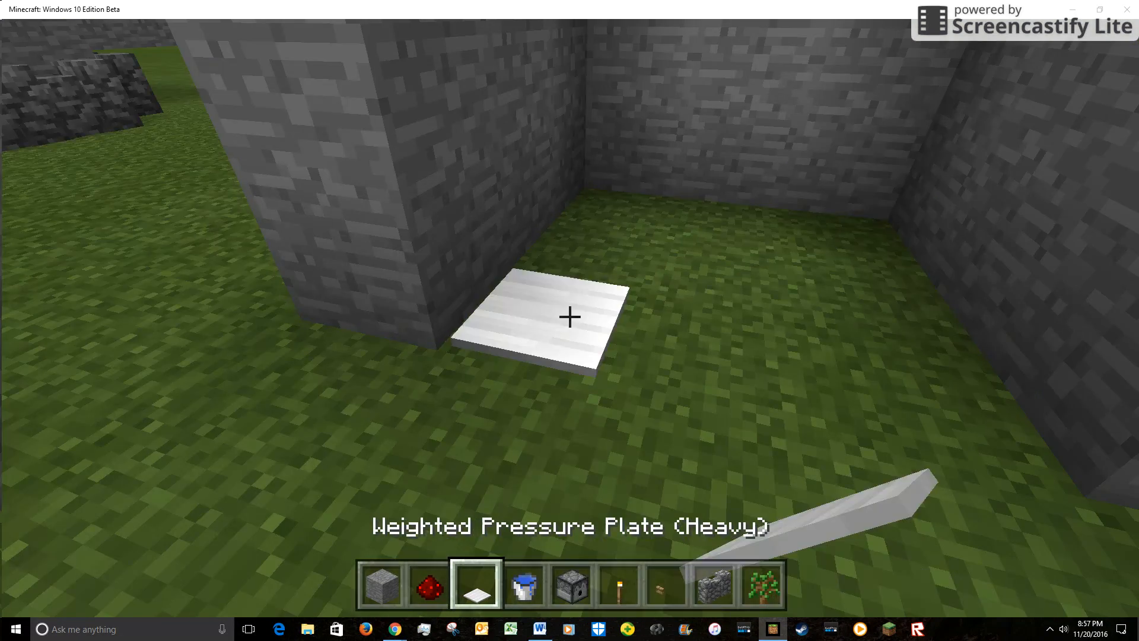
{"action": "mouse_move", "coordinate": [570, 316]}
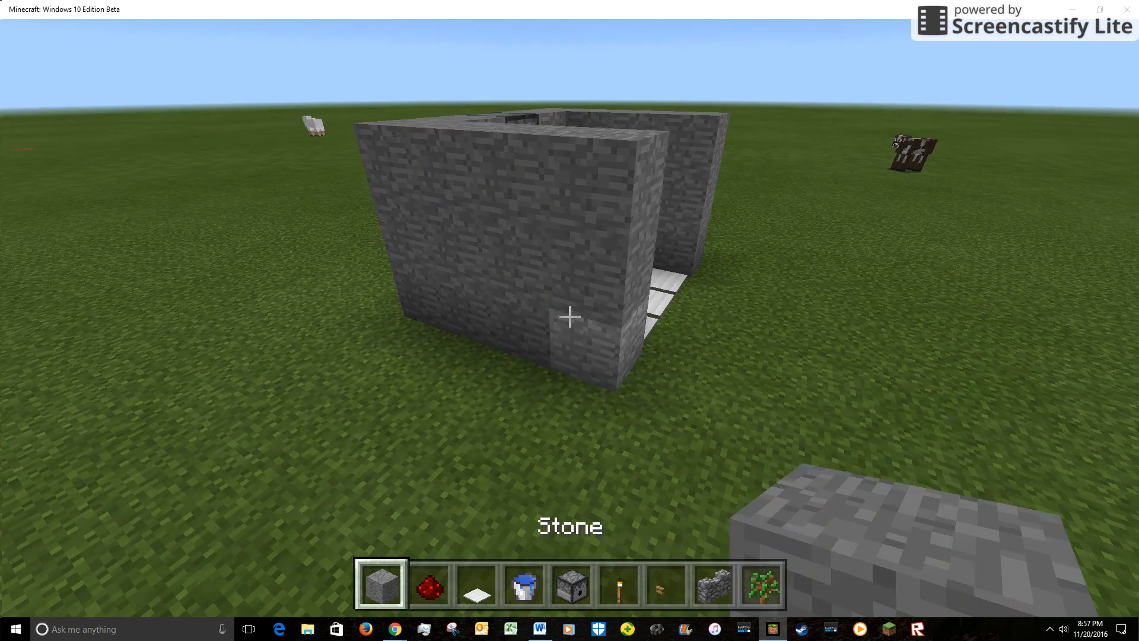
{"action": "mouse_move", "coordinate": [570, 316]}
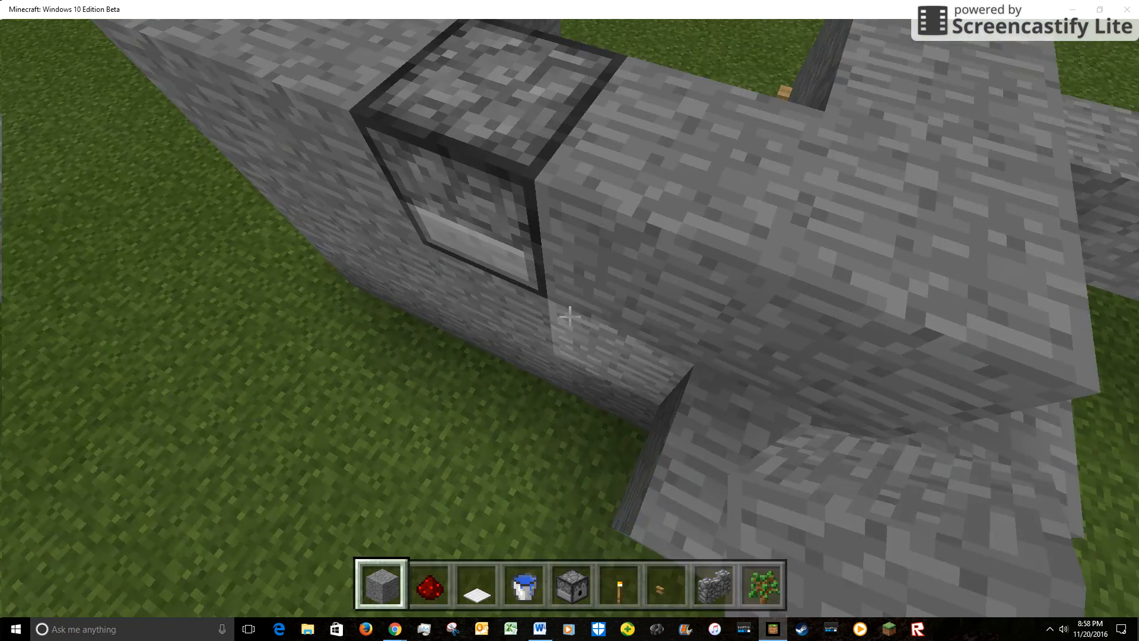
Extend the stone wall outward from the enclosure with another stone block.
{"action": "left_click", "coordinate": [569, 318]}
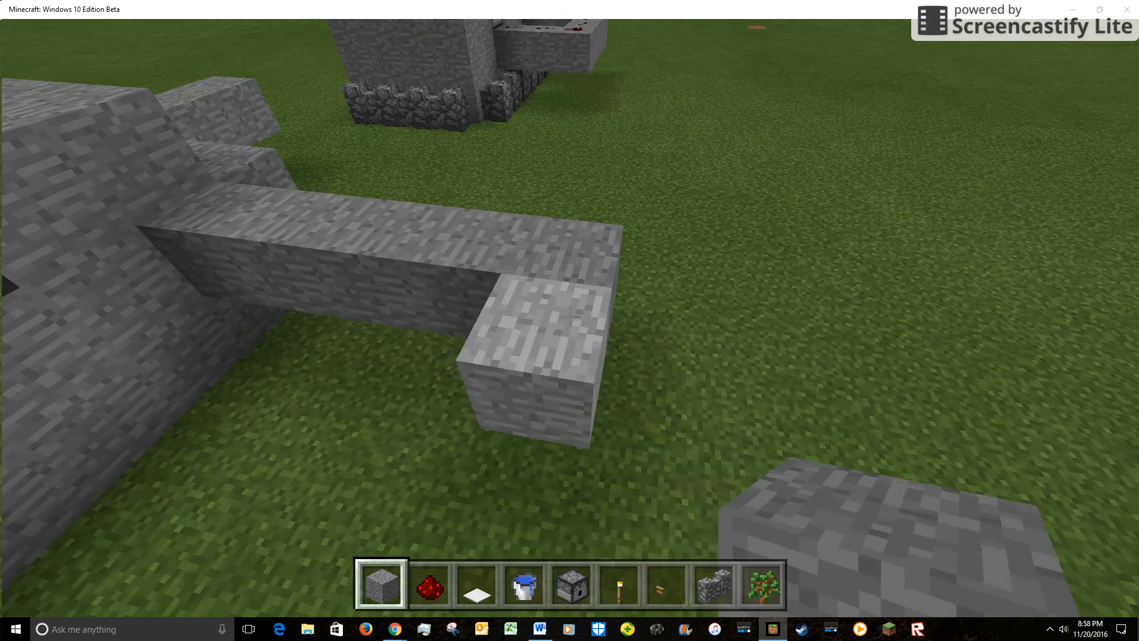
{"action": "mouse_move", "coordinate": [570, 320]}
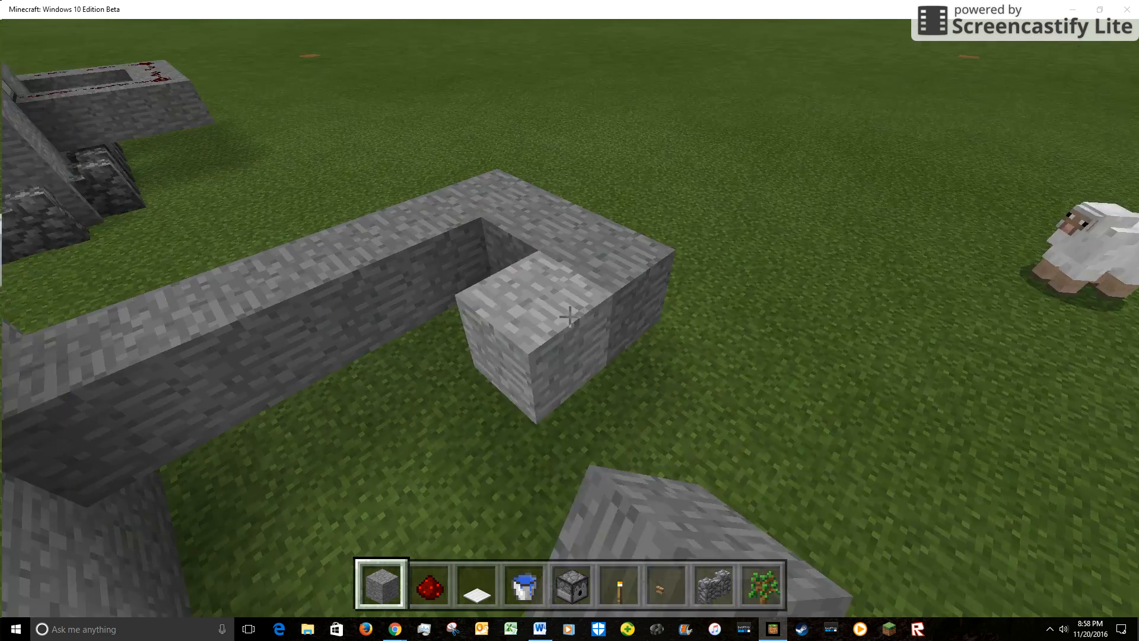
{"action": "mouse_move", "coordinate": [568, 319]}
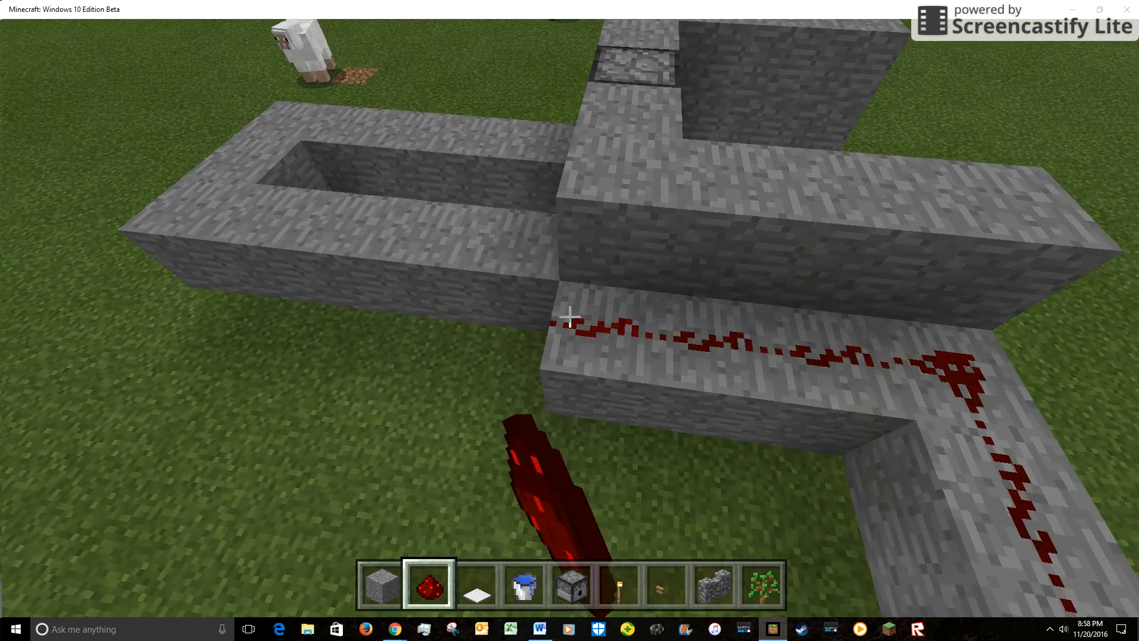
Select hotbar slot 1 holding redstone dust to trace the rest of the wall loop.
{"action": "key", "text": "1"}
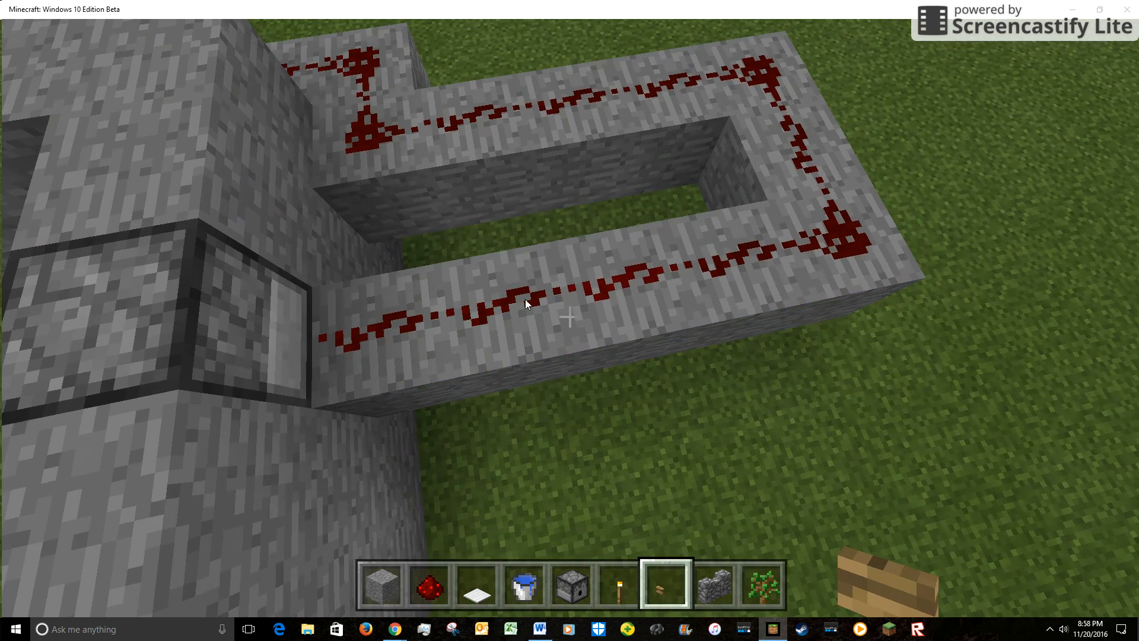
Scroll the creative inventory to look for the redstone repeater.
{"action": "key", "text": "e"}
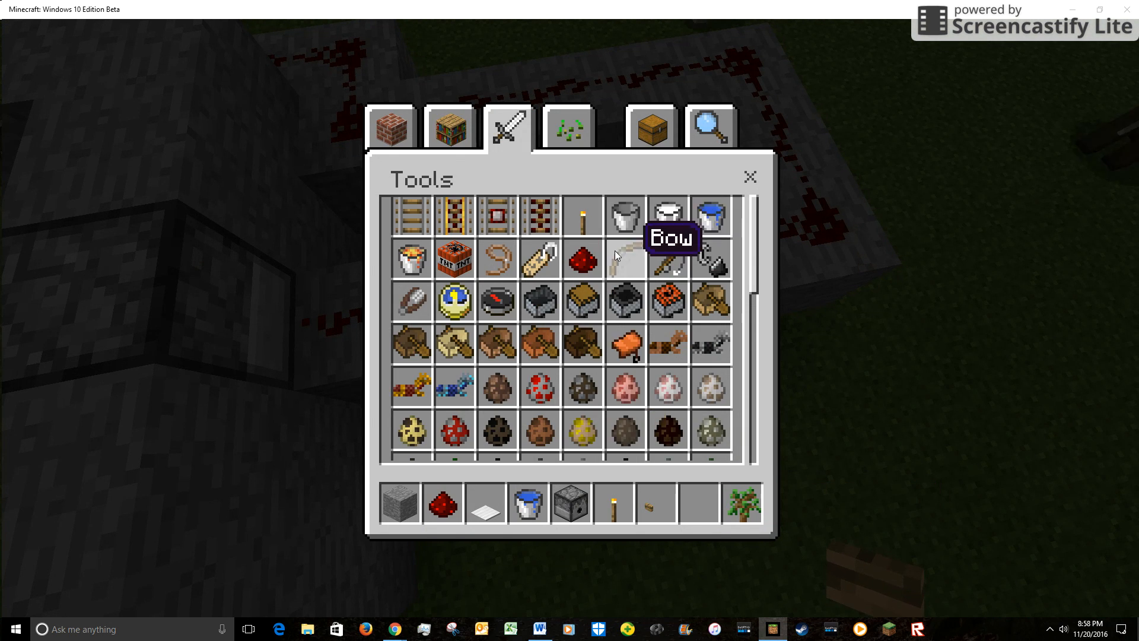
{"action": "scroll", "scroll_direction": "down", "scroll_amount": 3}
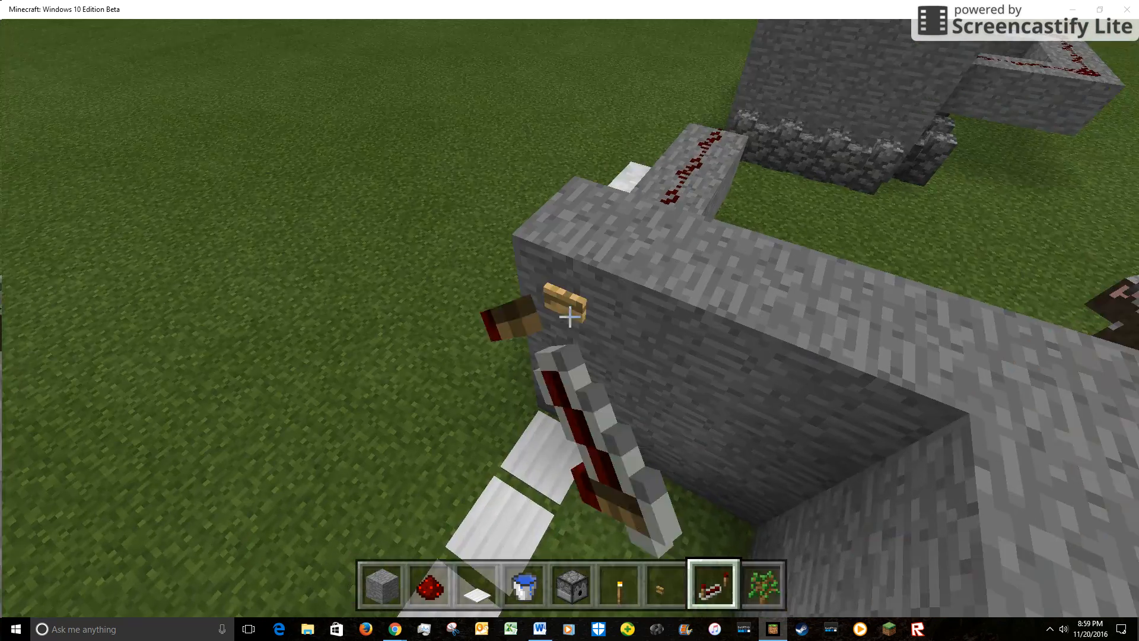
{"action": "mouse_move", "coordinate": [569, 317]}
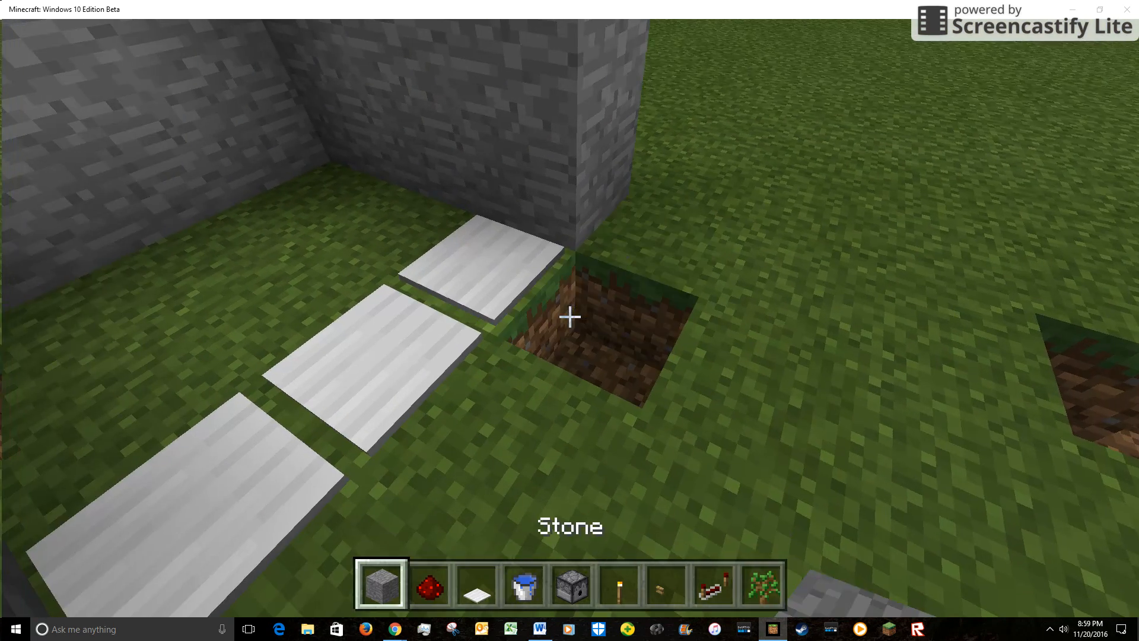
{"action": "mouse_move", "coordinate": [569, 317]}
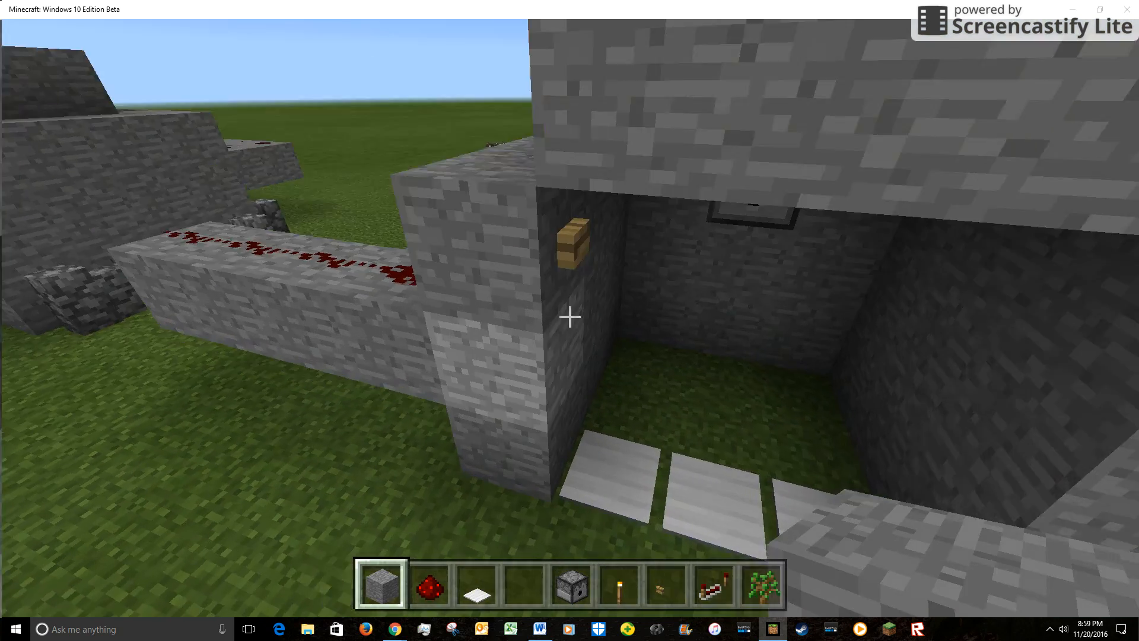
Pause the game after inspecting the plates, button and redstone line.
{"action": "key", "text": "Escape"}
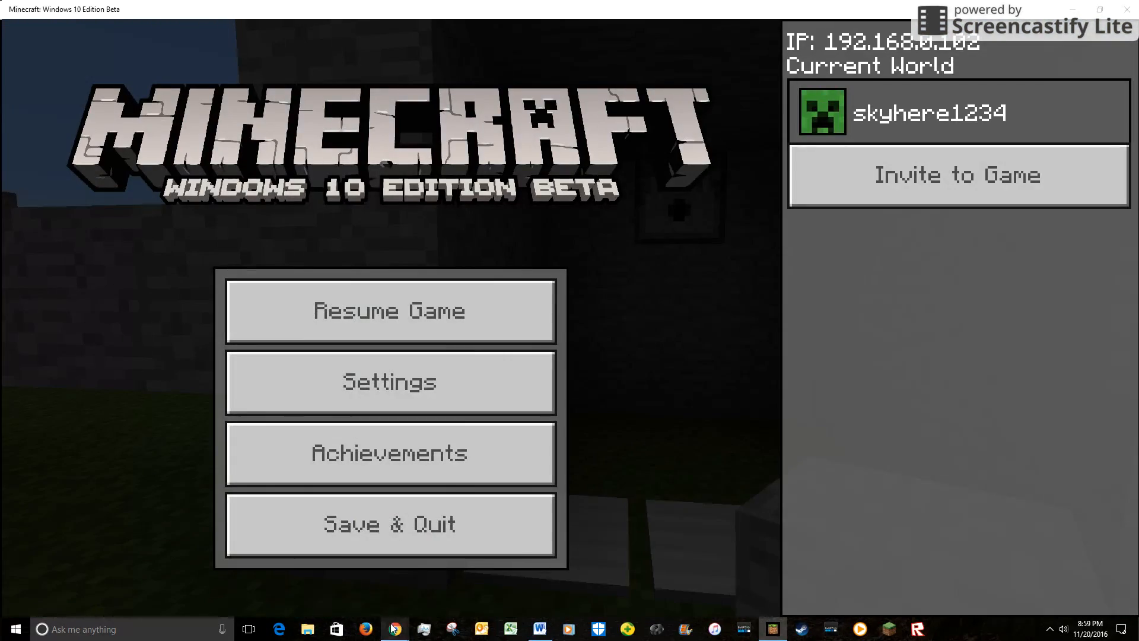